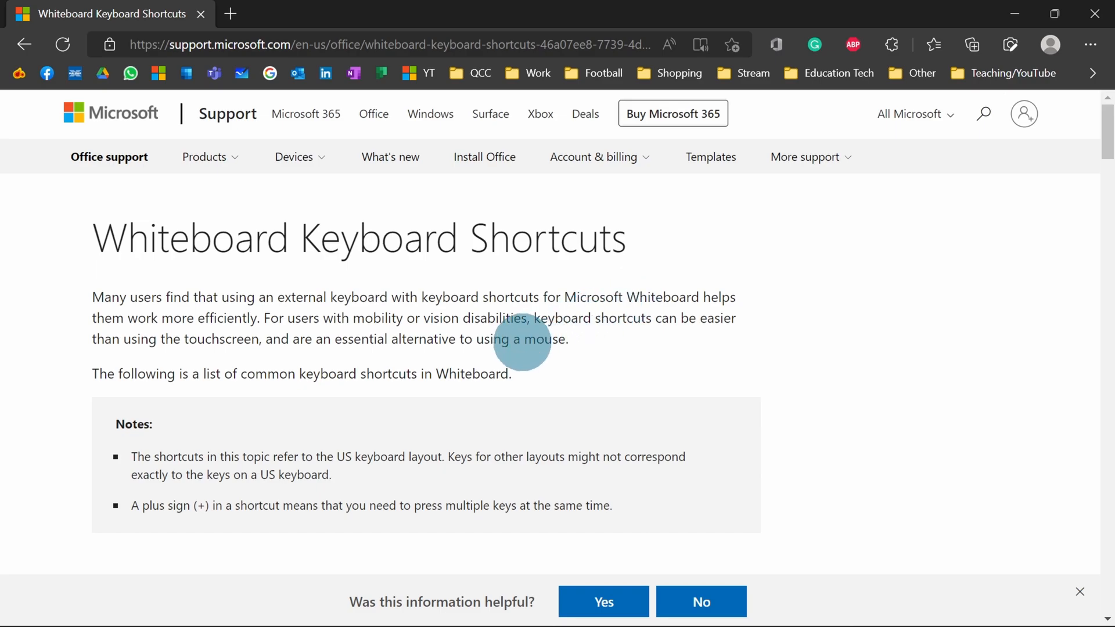
# - Select the black pen and draw a Shift-constrained straight L of a vertical and horizontal stroke
pyautogui.scroll(-3)
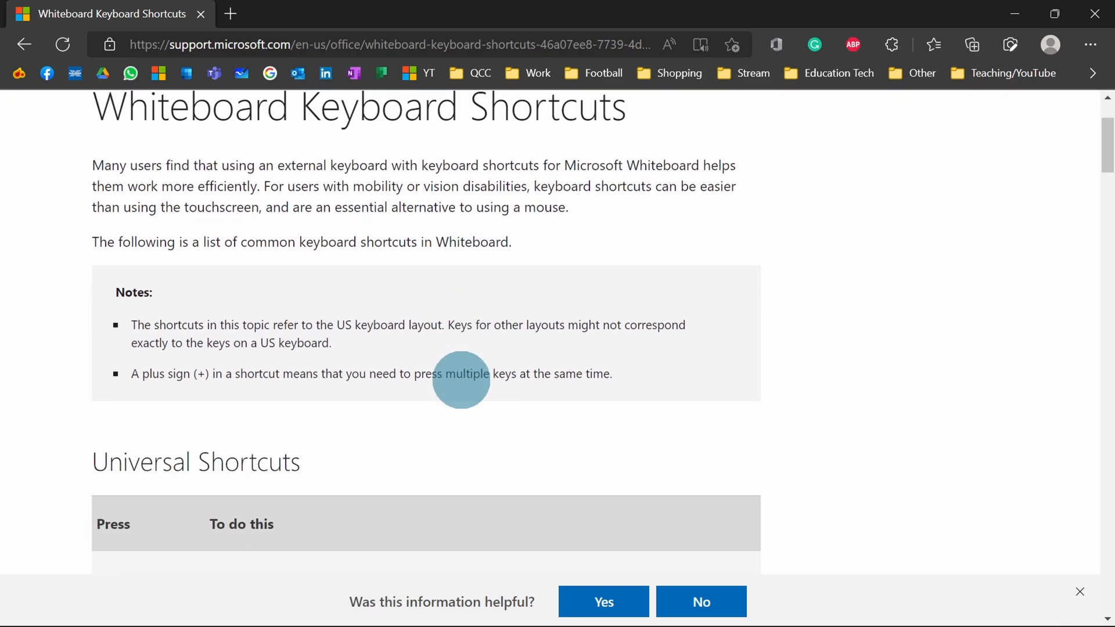
pyautogui.scroll(-3)
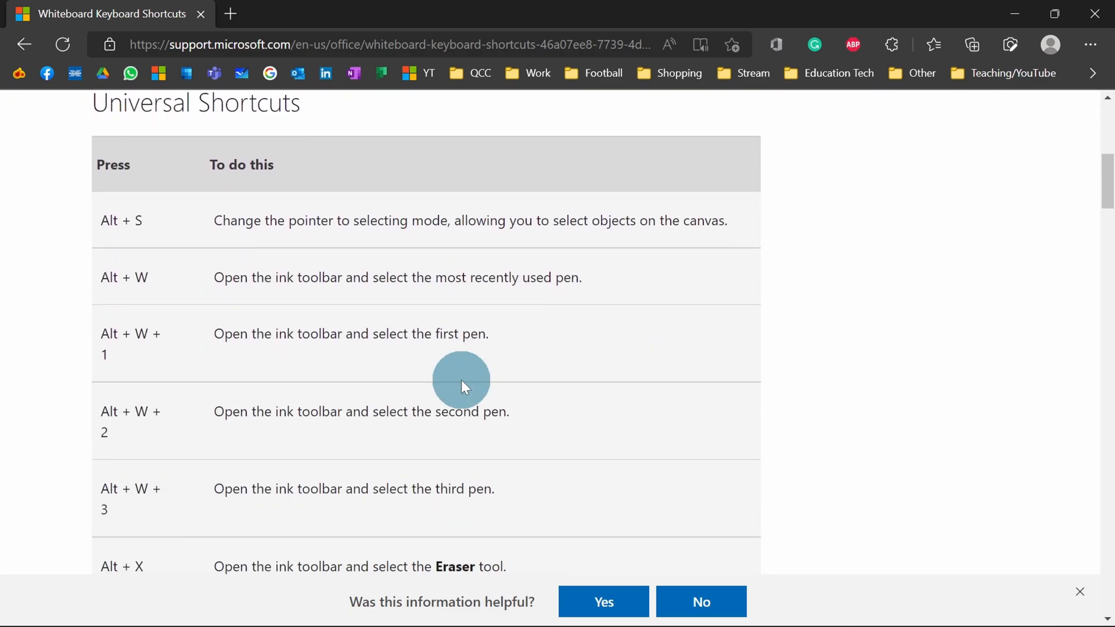
pyautogui.scroll(-3)
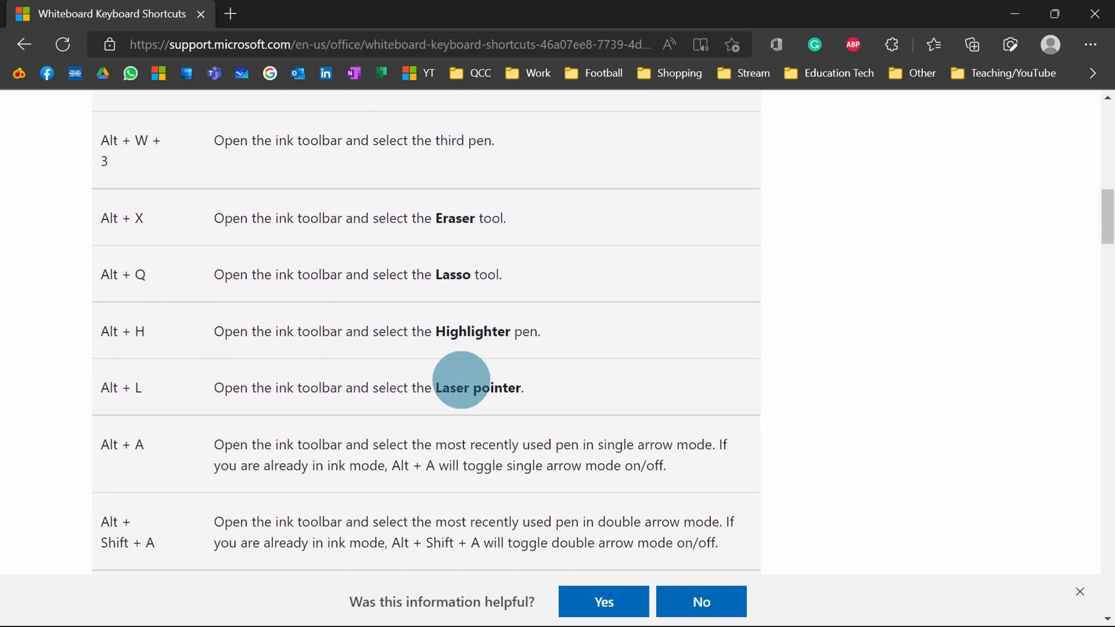
pyautogui.scroll(-3)
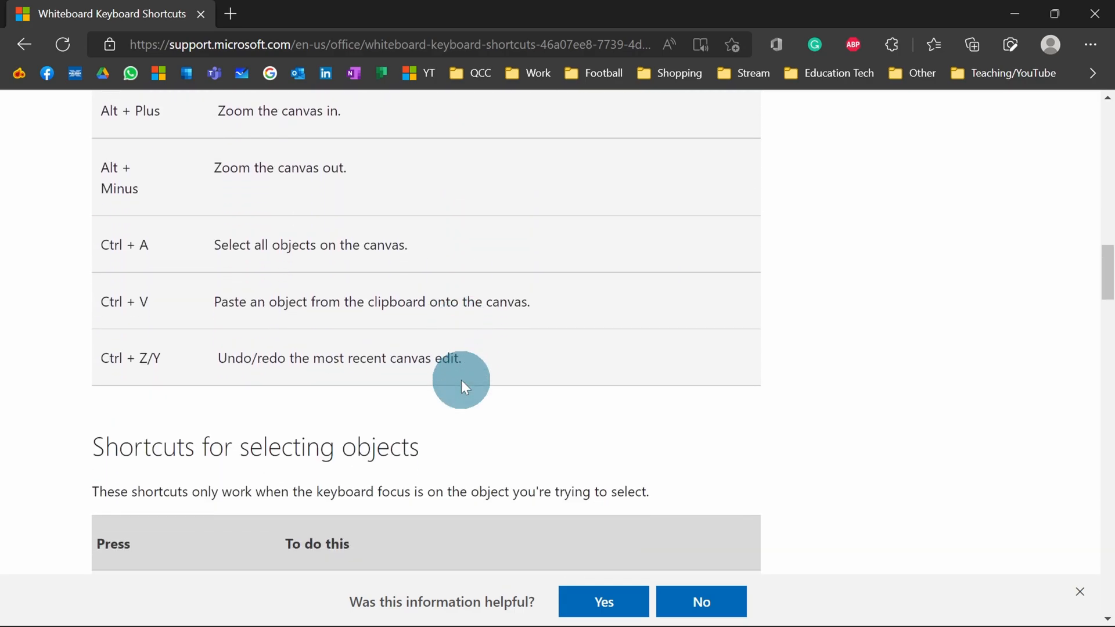
pyautogui.scroll(-3)
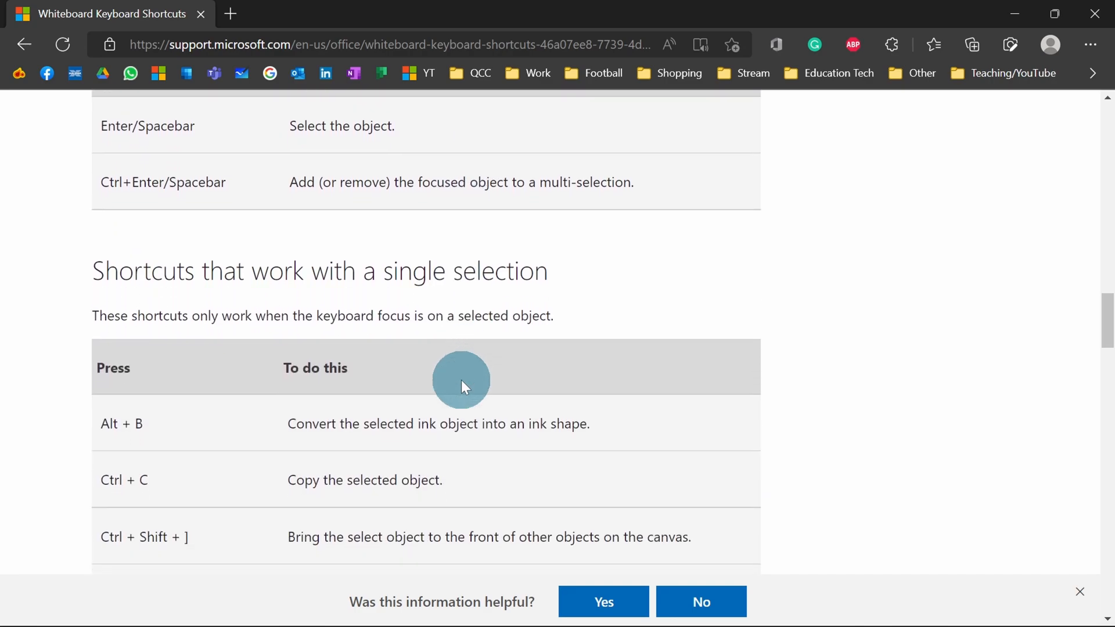
pyautogui.scroll(-3)
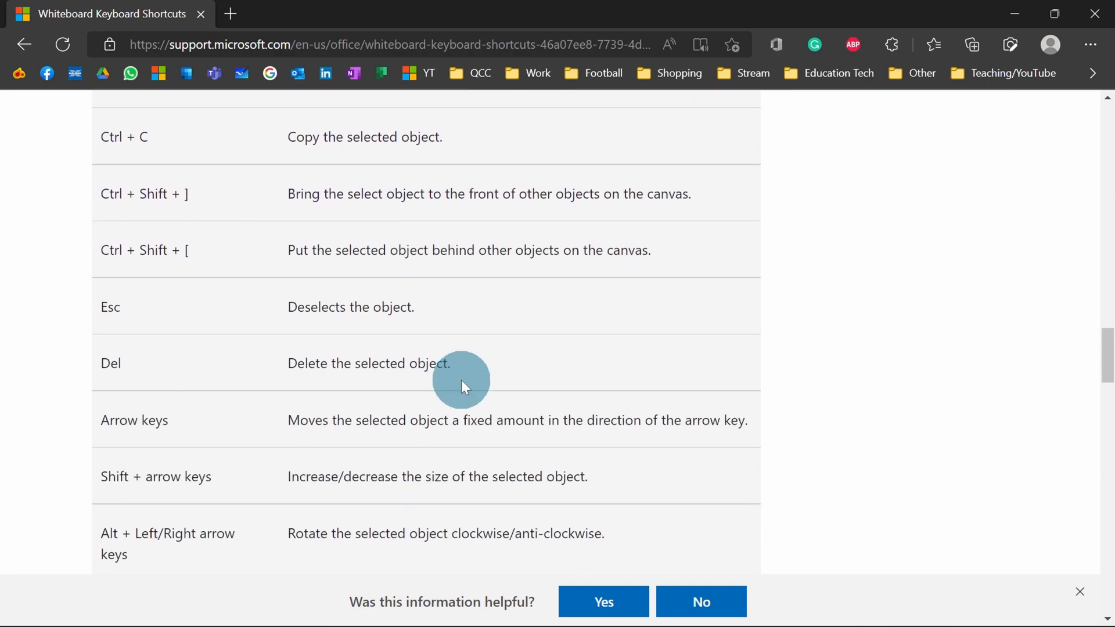
pyautogui.scroll(-3)
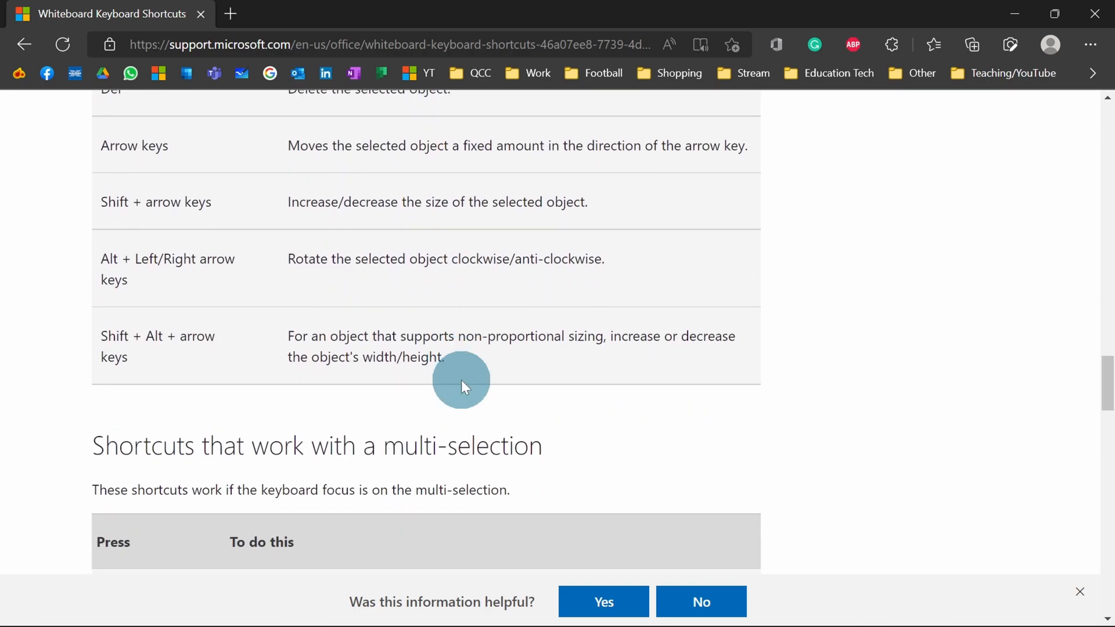
pyautogui.scroll(-3)
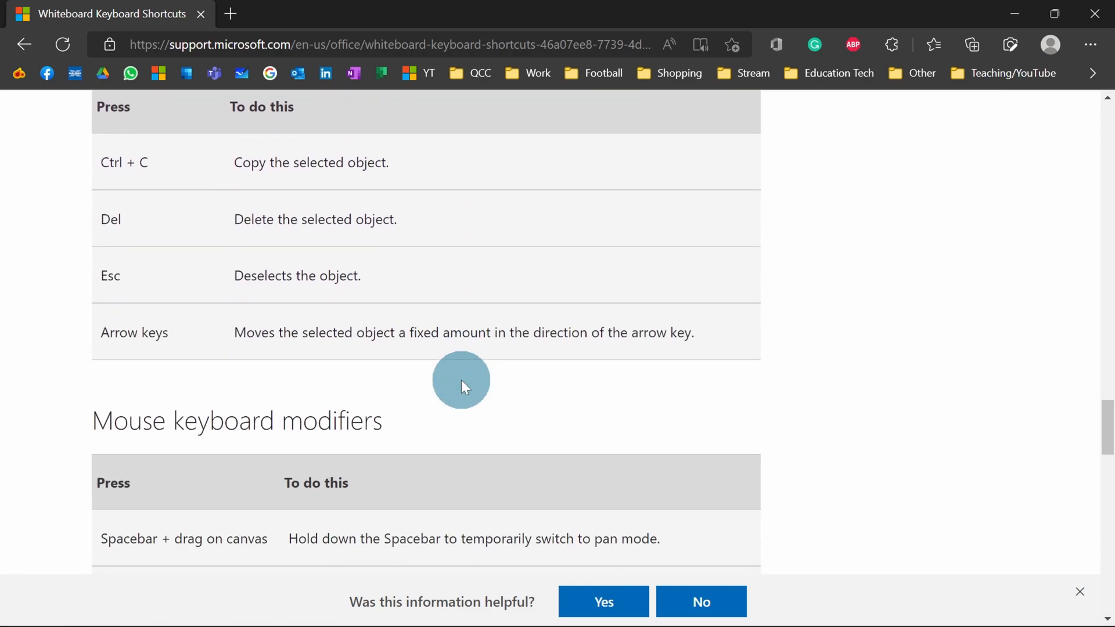
pyautogui.scroll(-3)
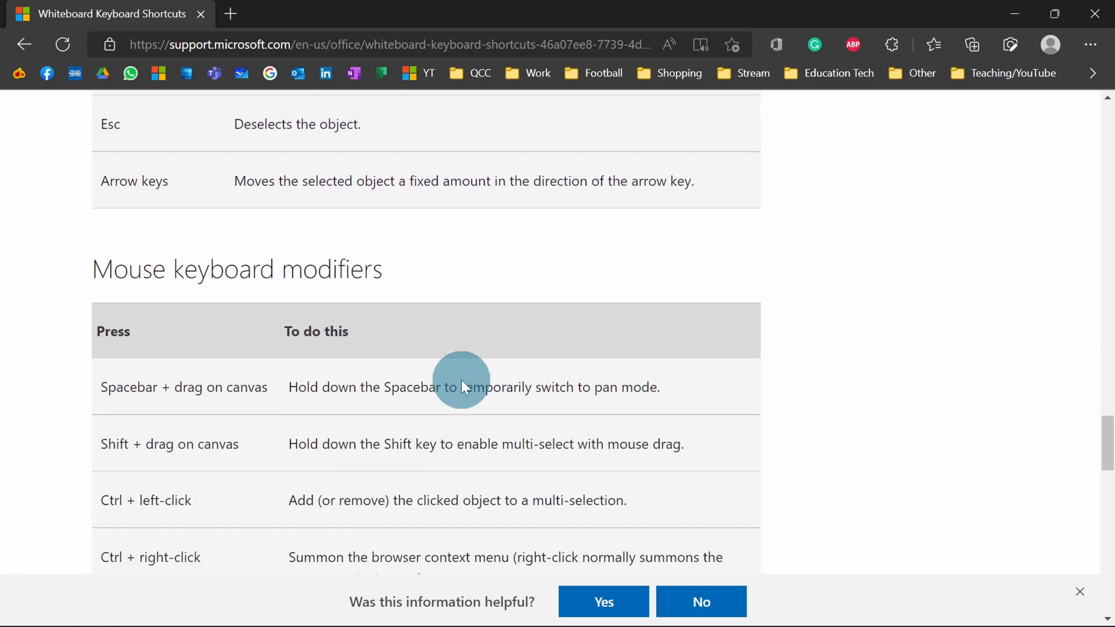
pyautogui.scroll(-3)
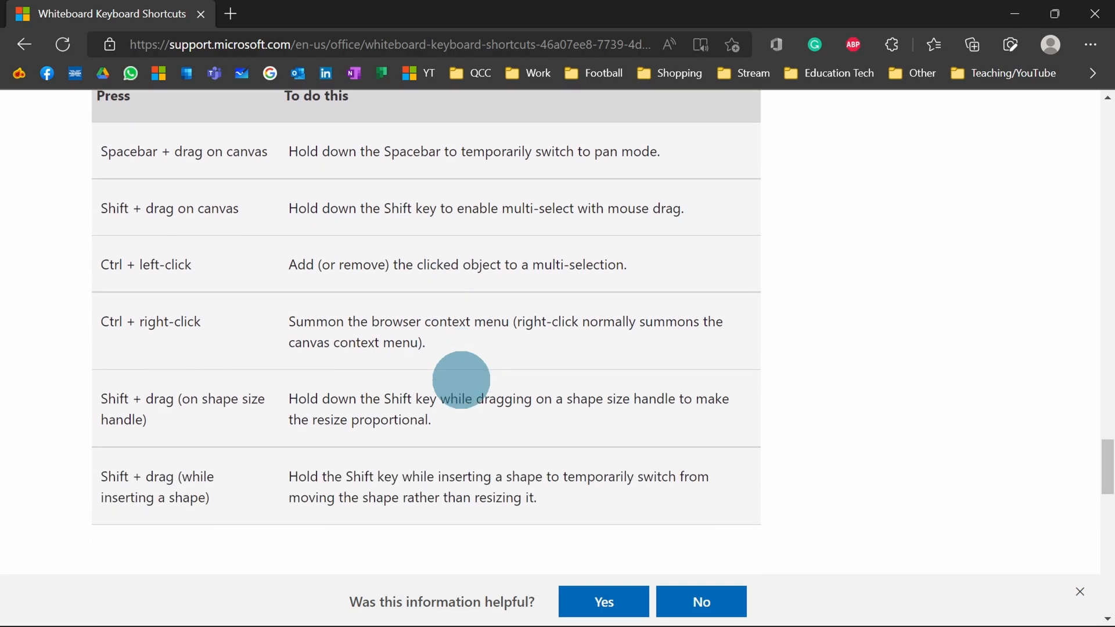
pyautogui.scroll(-3)
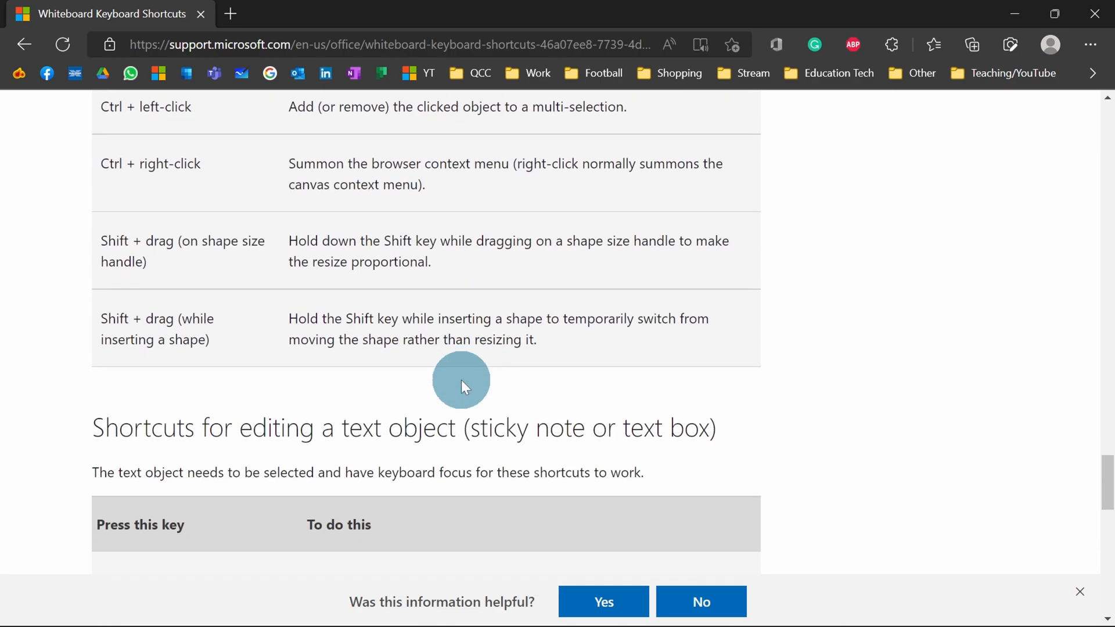
pyautogui.scroll(-3)
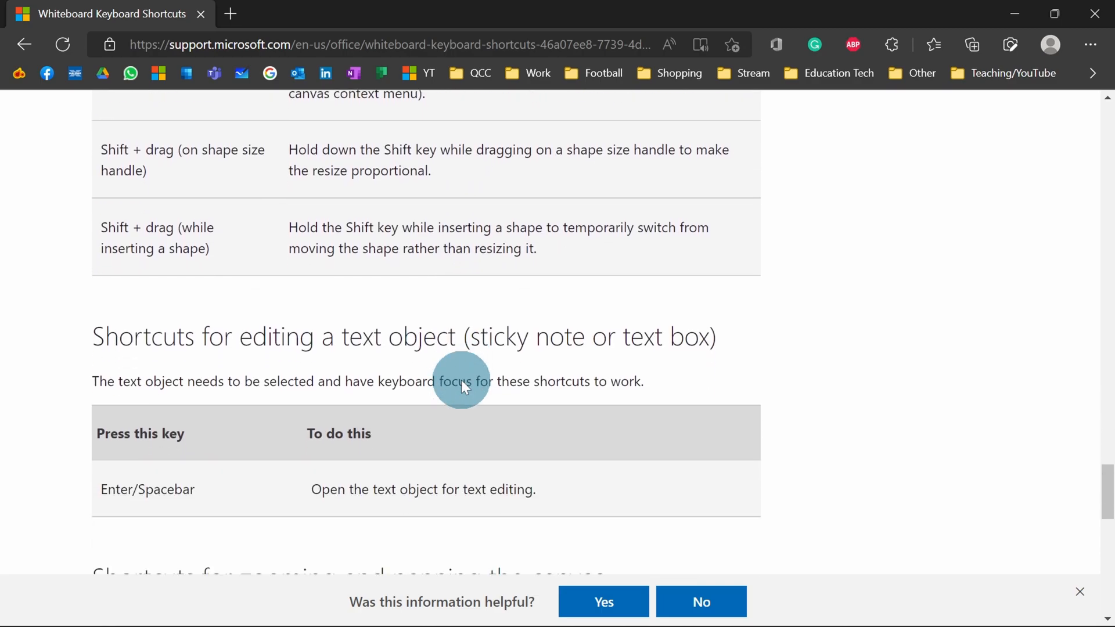
pyautogui.scroll(-3)
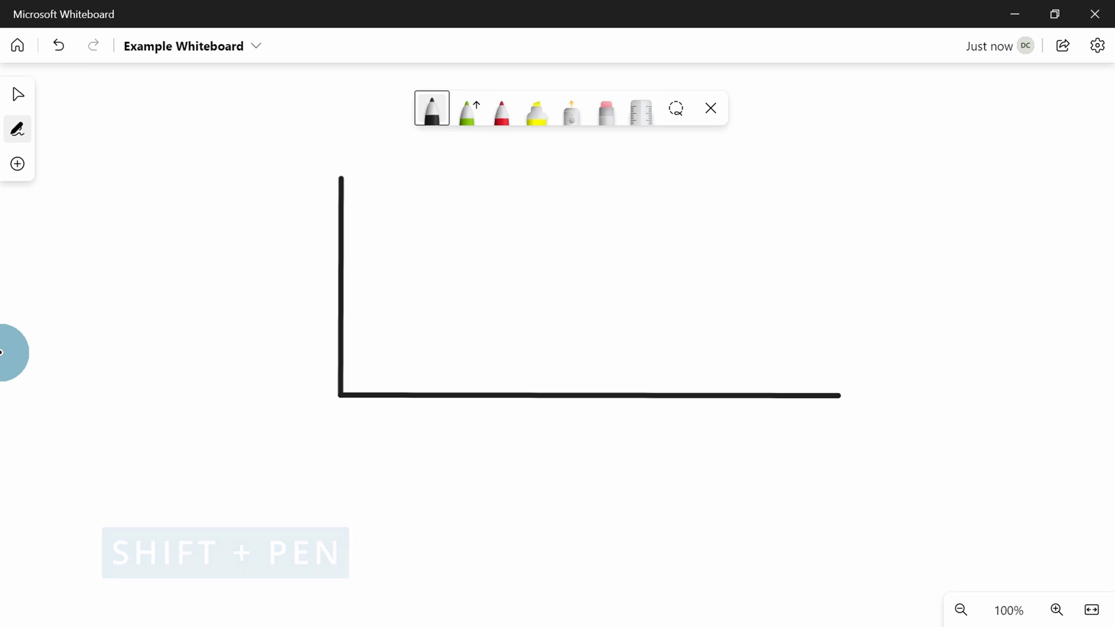
pyautogui.click(58, 45)
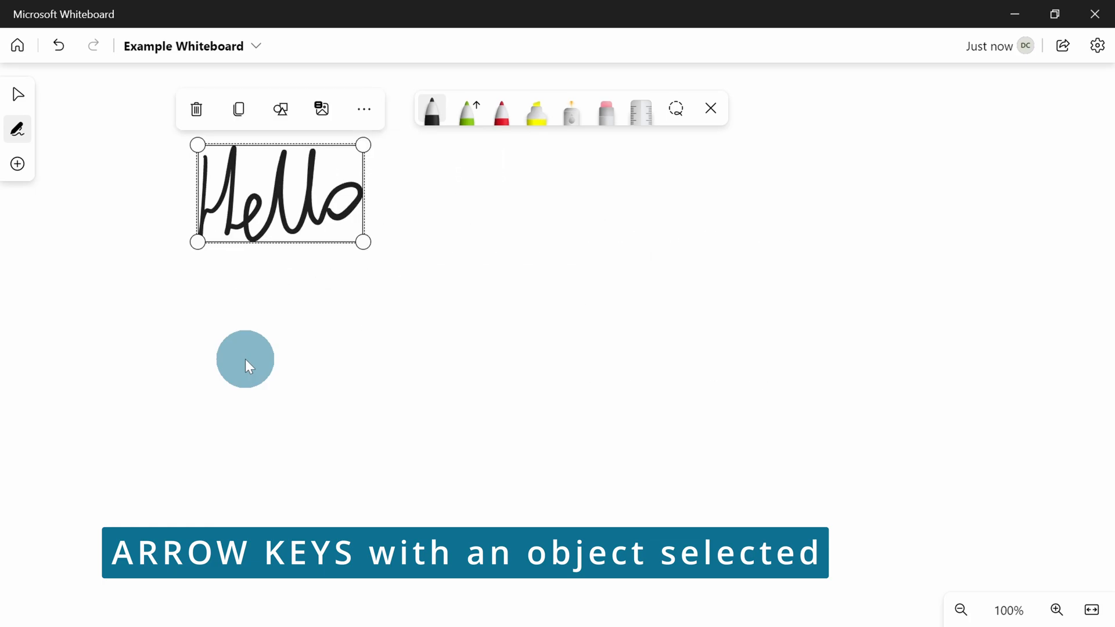
# - Nudge the selected Hello ink down, right, up and left with the arrow keys to the upper centre
pyautogui.press('down')
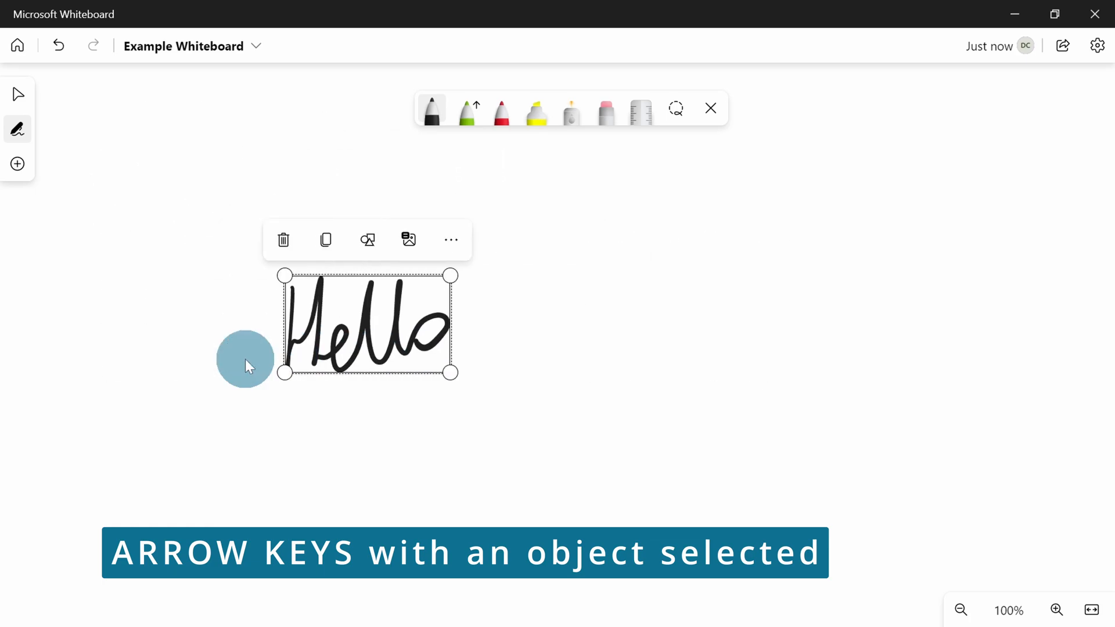
pyautogui.press('Right')
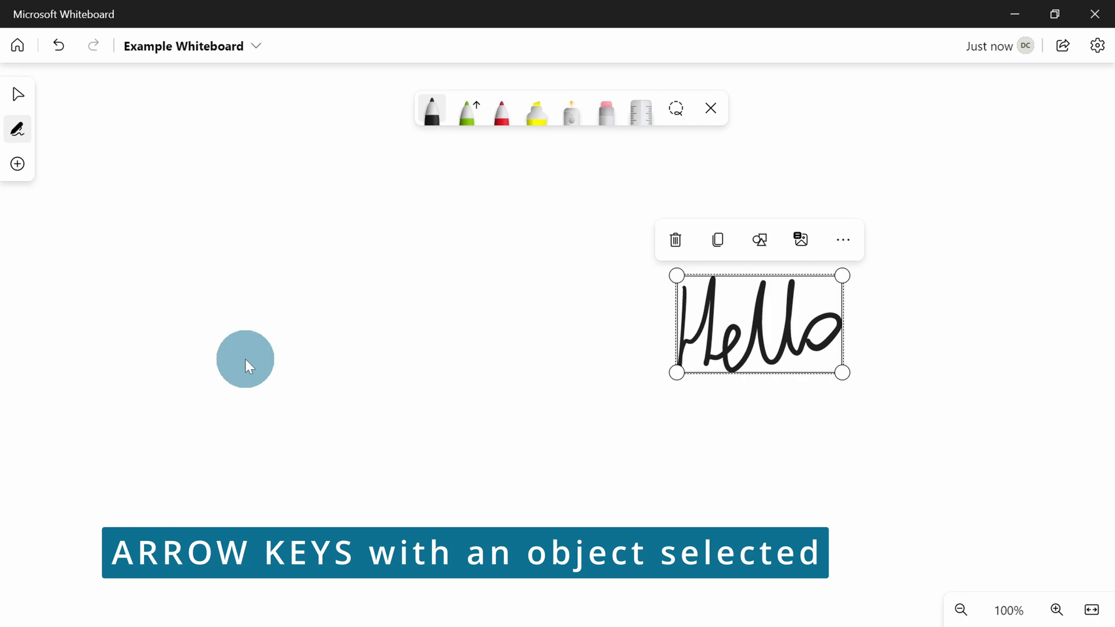
pyautogui.press('Right')
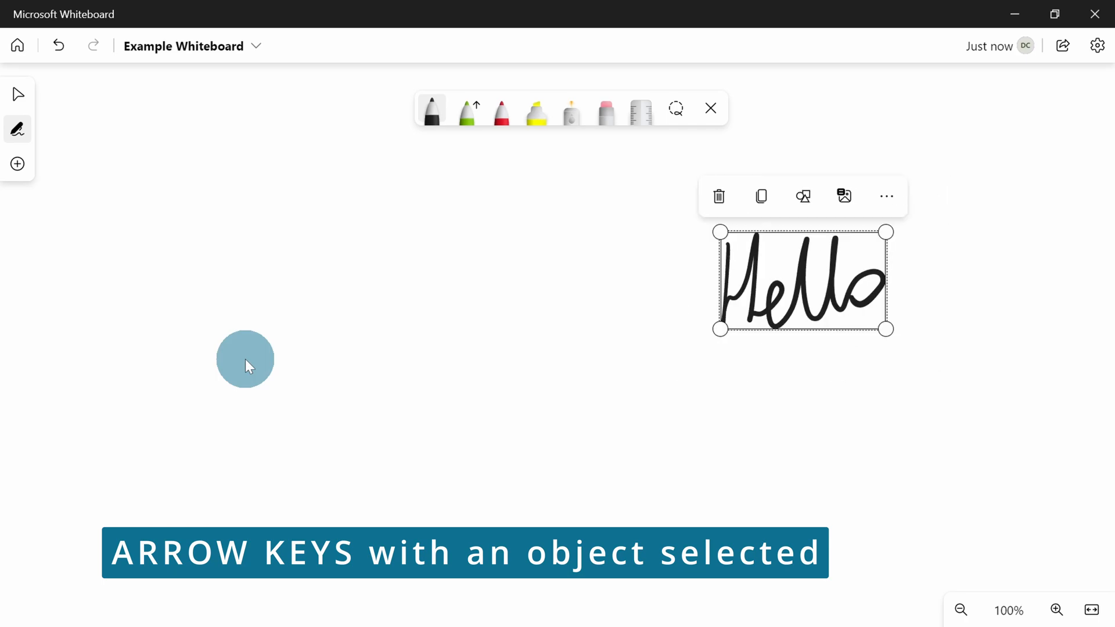
pyautogui.press('Left')
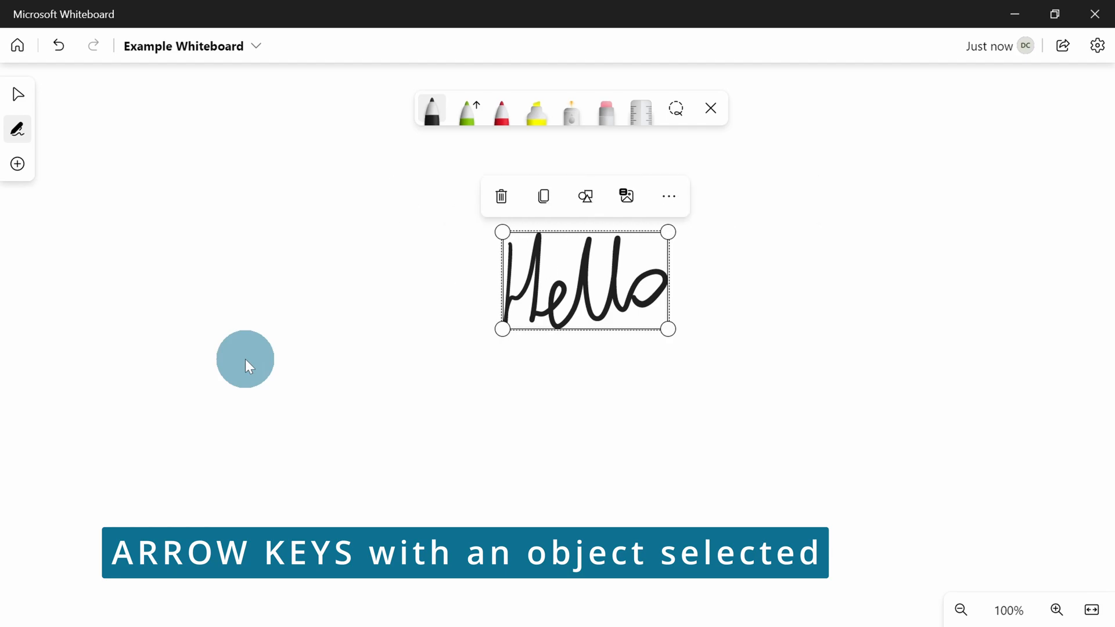
pyautogui.press('Left')
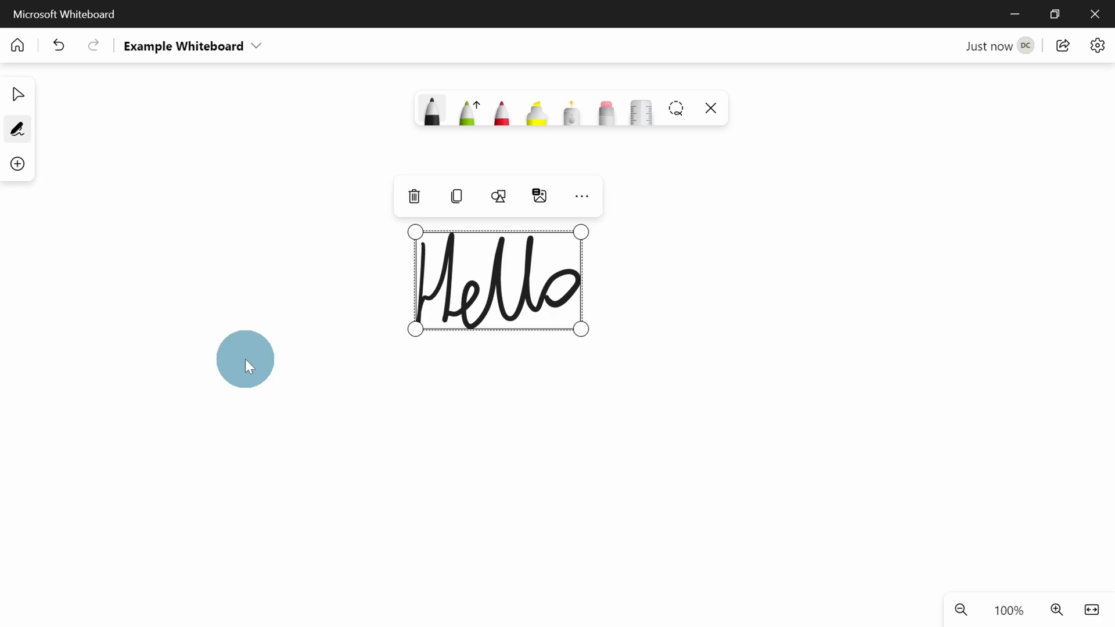
pyautogui.press('alt')
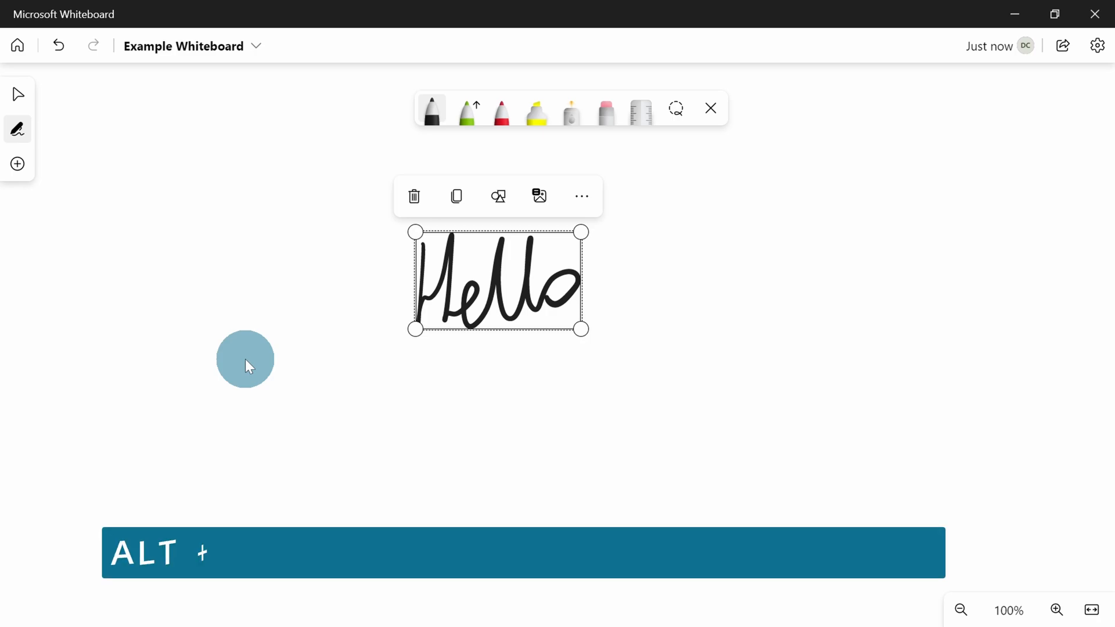
# - Rotate the Hello ink clockwise, anticlockwise and back upright with Alt+arrows, then enlarge it
pyautogui.press('alt+Right')
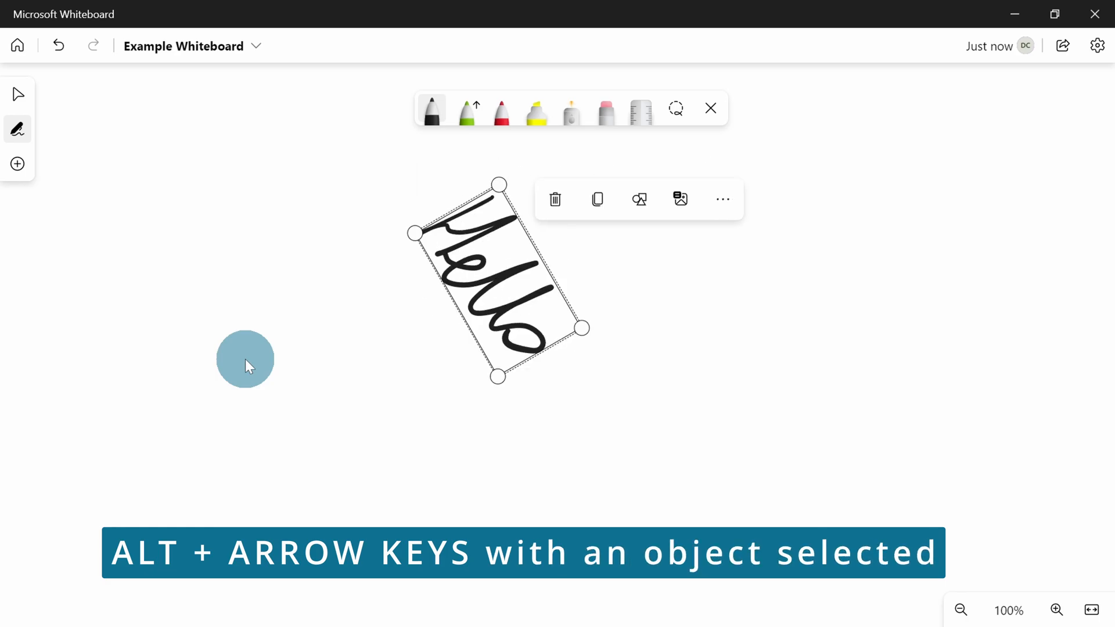
pyautogui.press('alt+Right')
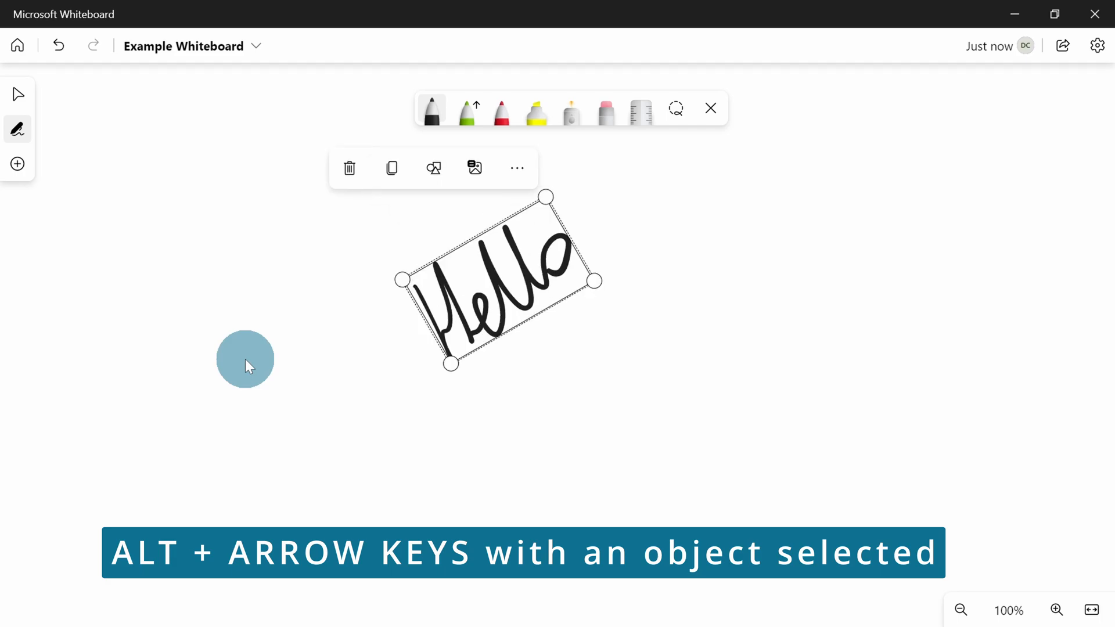
pyautogui.press('alt+right')
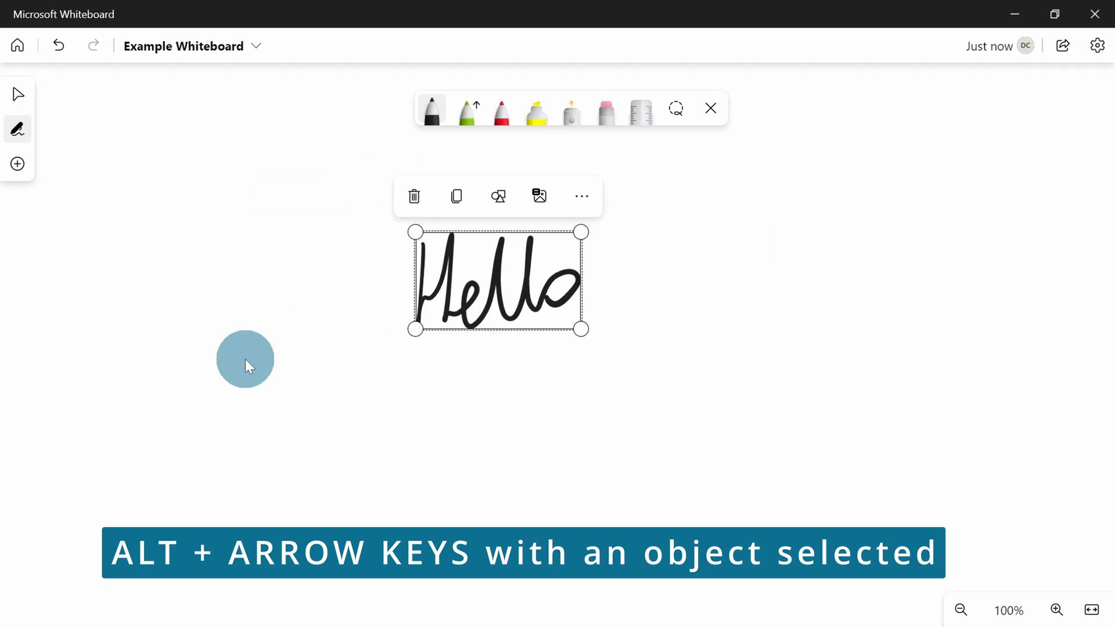
pyautogui.press('alt+Up')
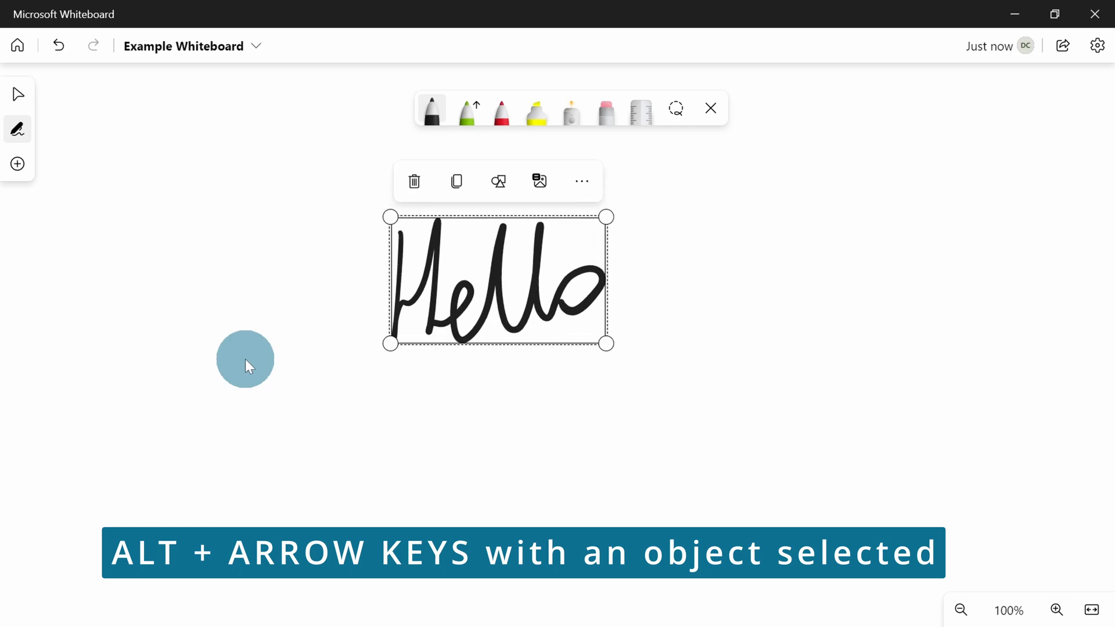